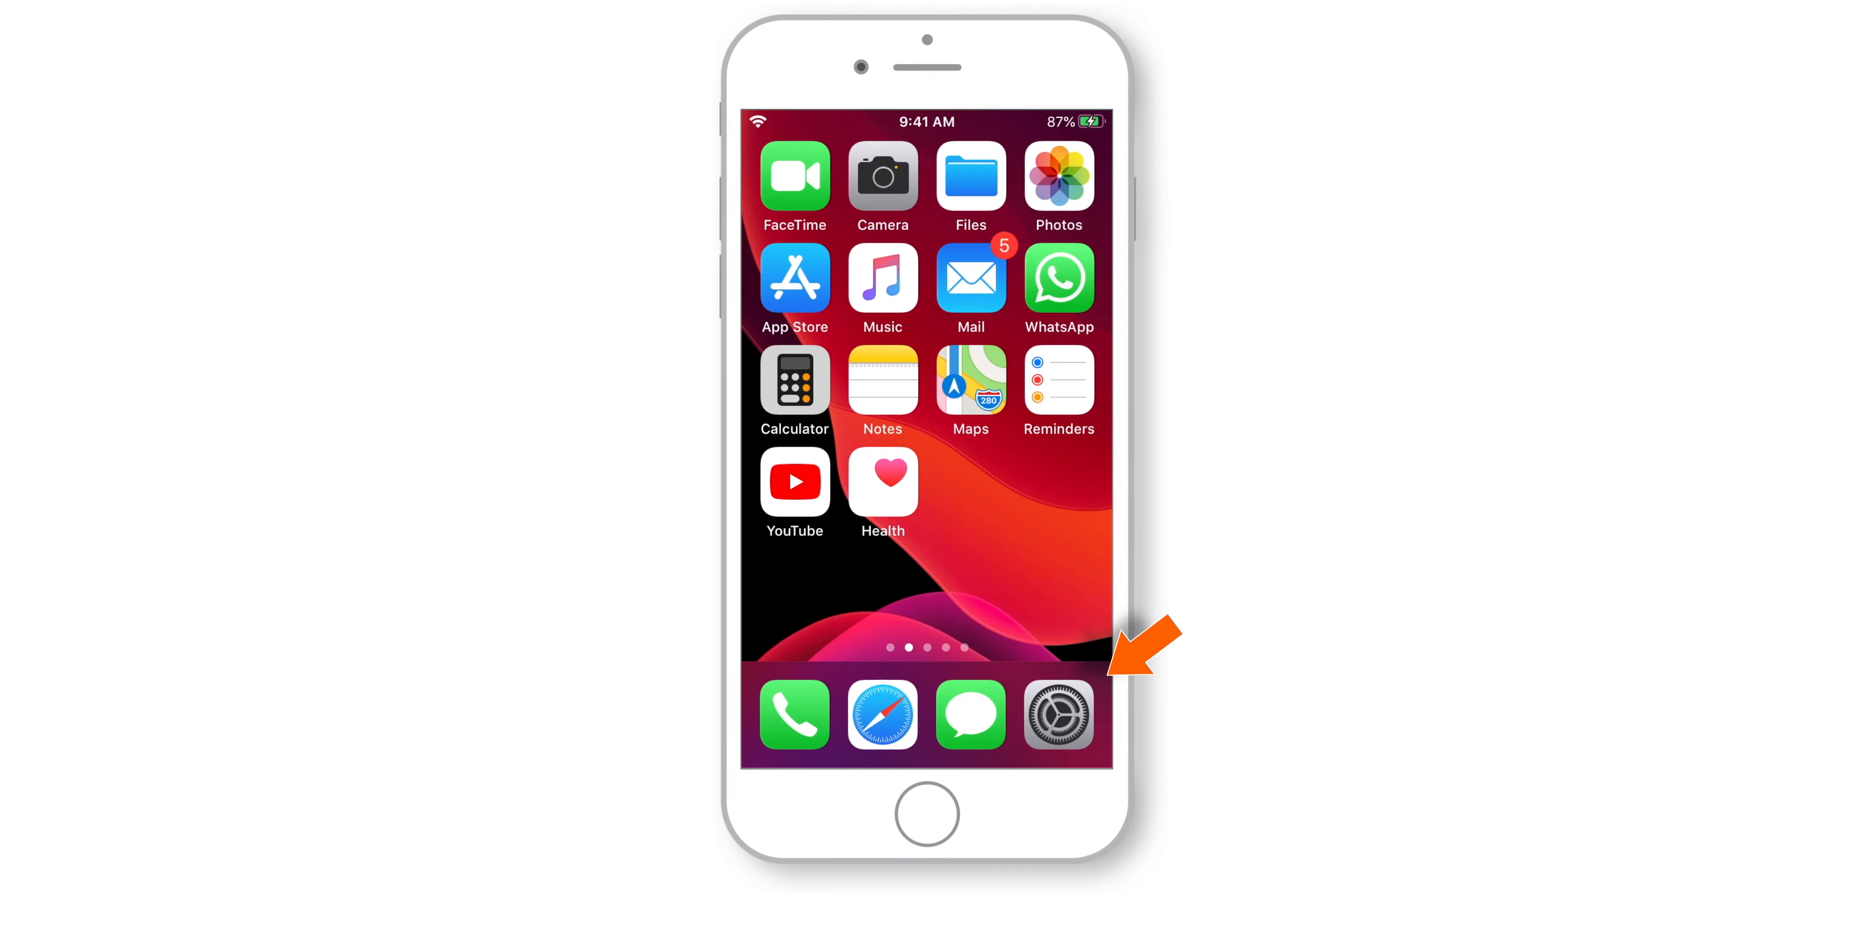
Launch Settings from the home screen dock
{"action": "left_click", "coordinate": [1058, 714]}
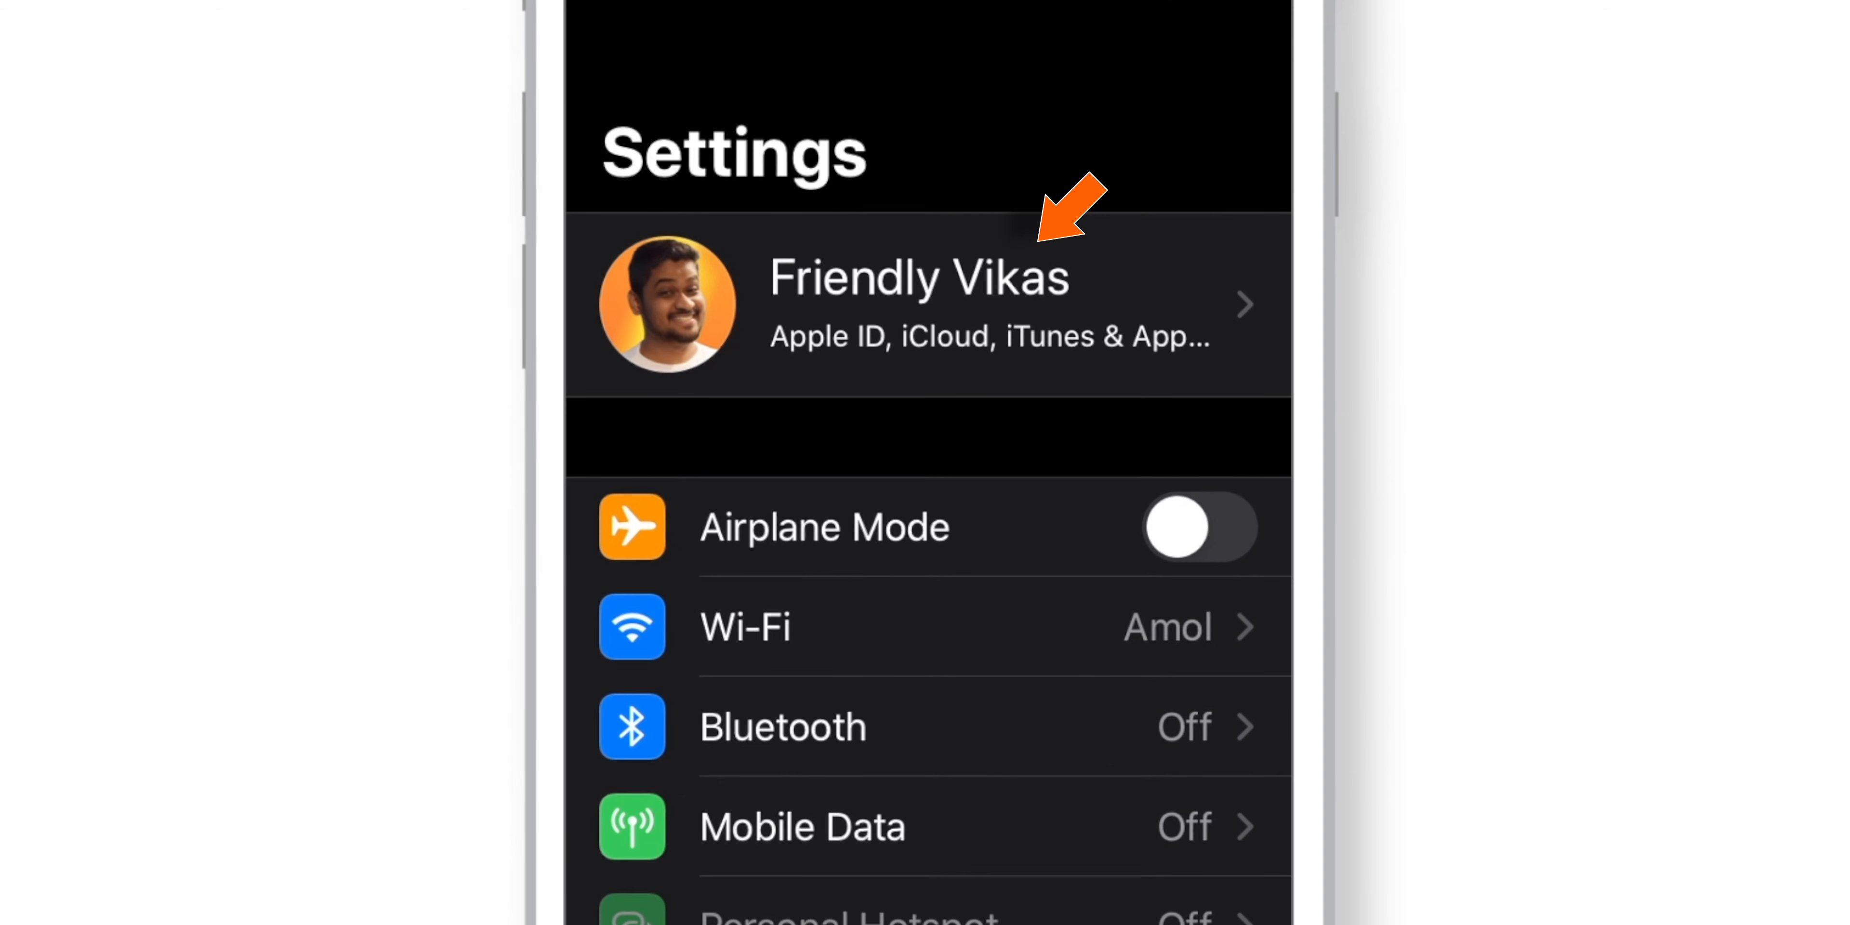
Go into the Apple ID account and its Password & Security page
{"action": "left_click", "coordinate": [920, 305]}
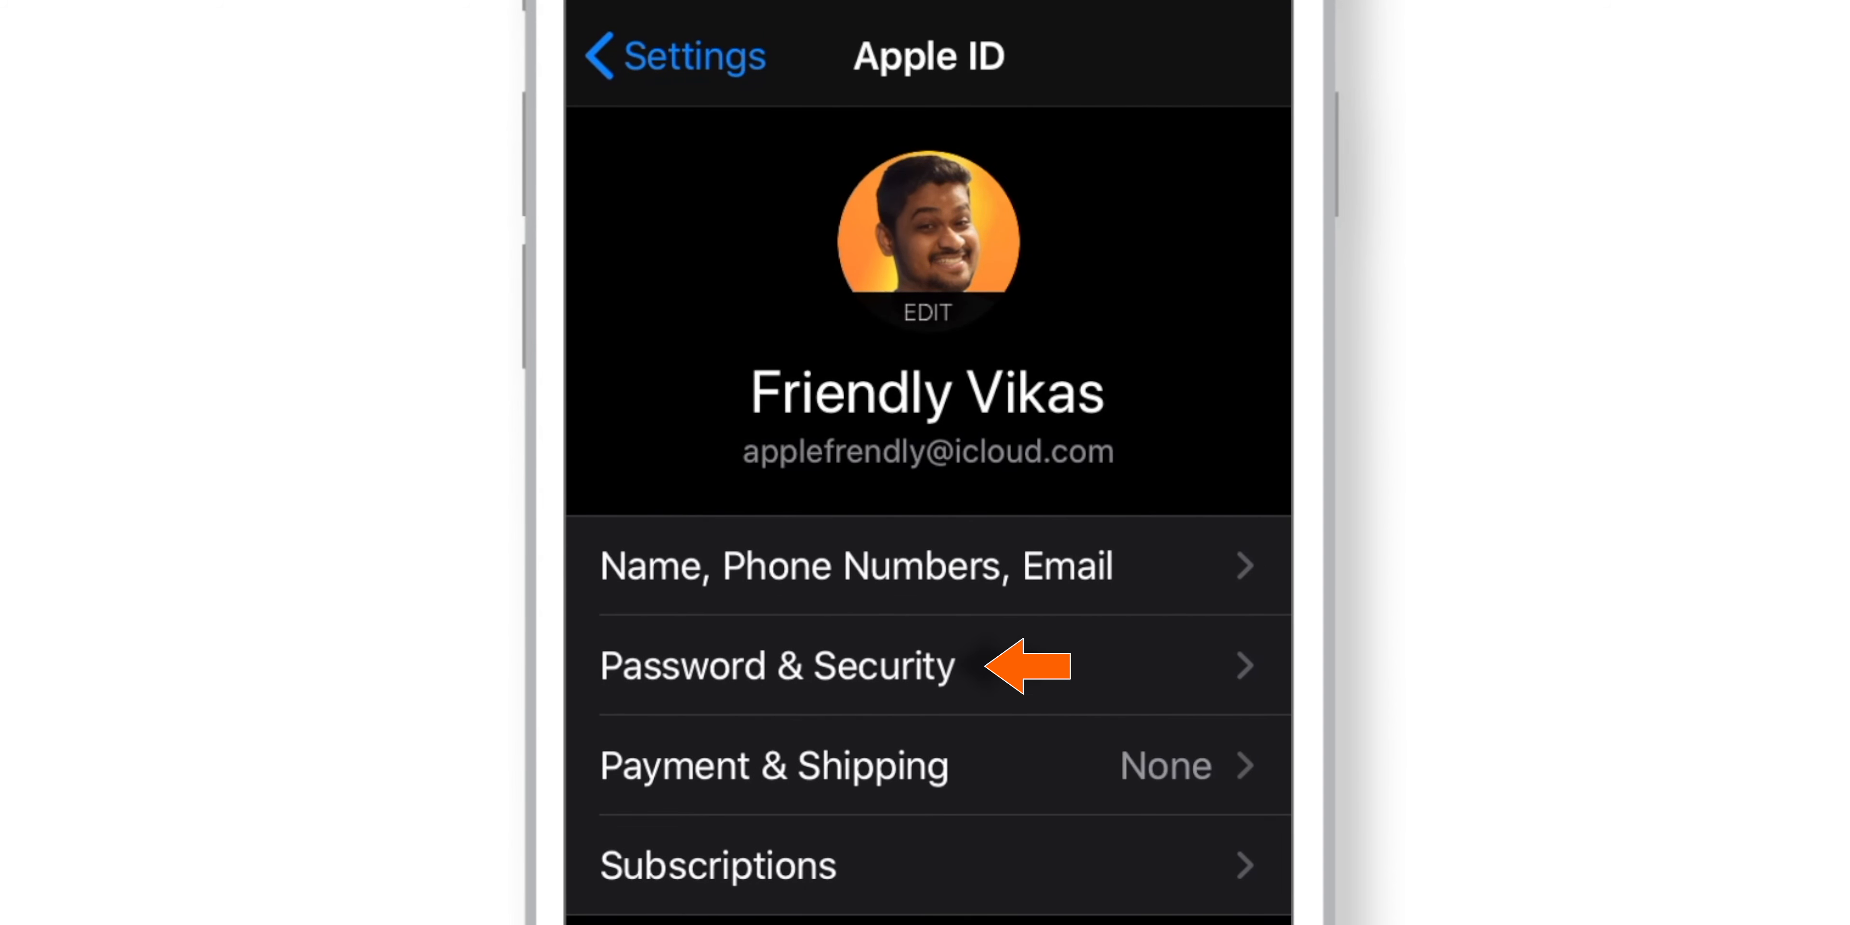
{"action": "left_click", "coordinate": [777, 664]}
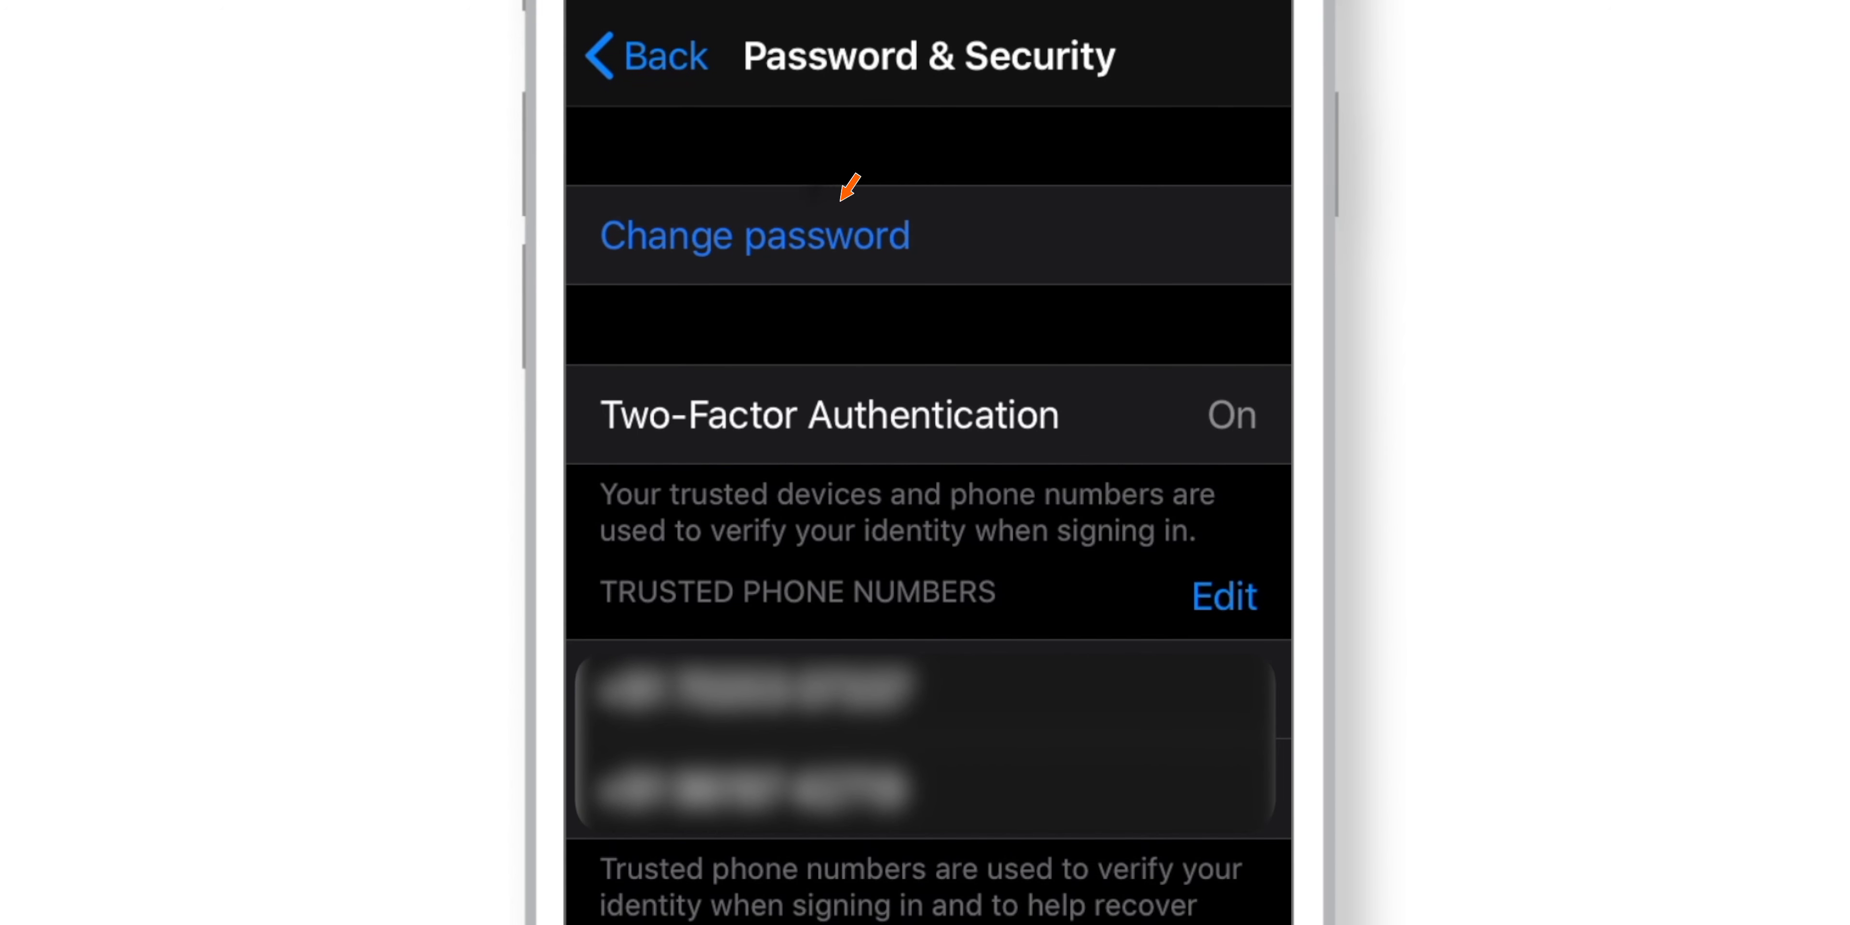
Choose Change password to reach the New/Verify password form
{"action": "left_click", "coordinate": [754, 233]}
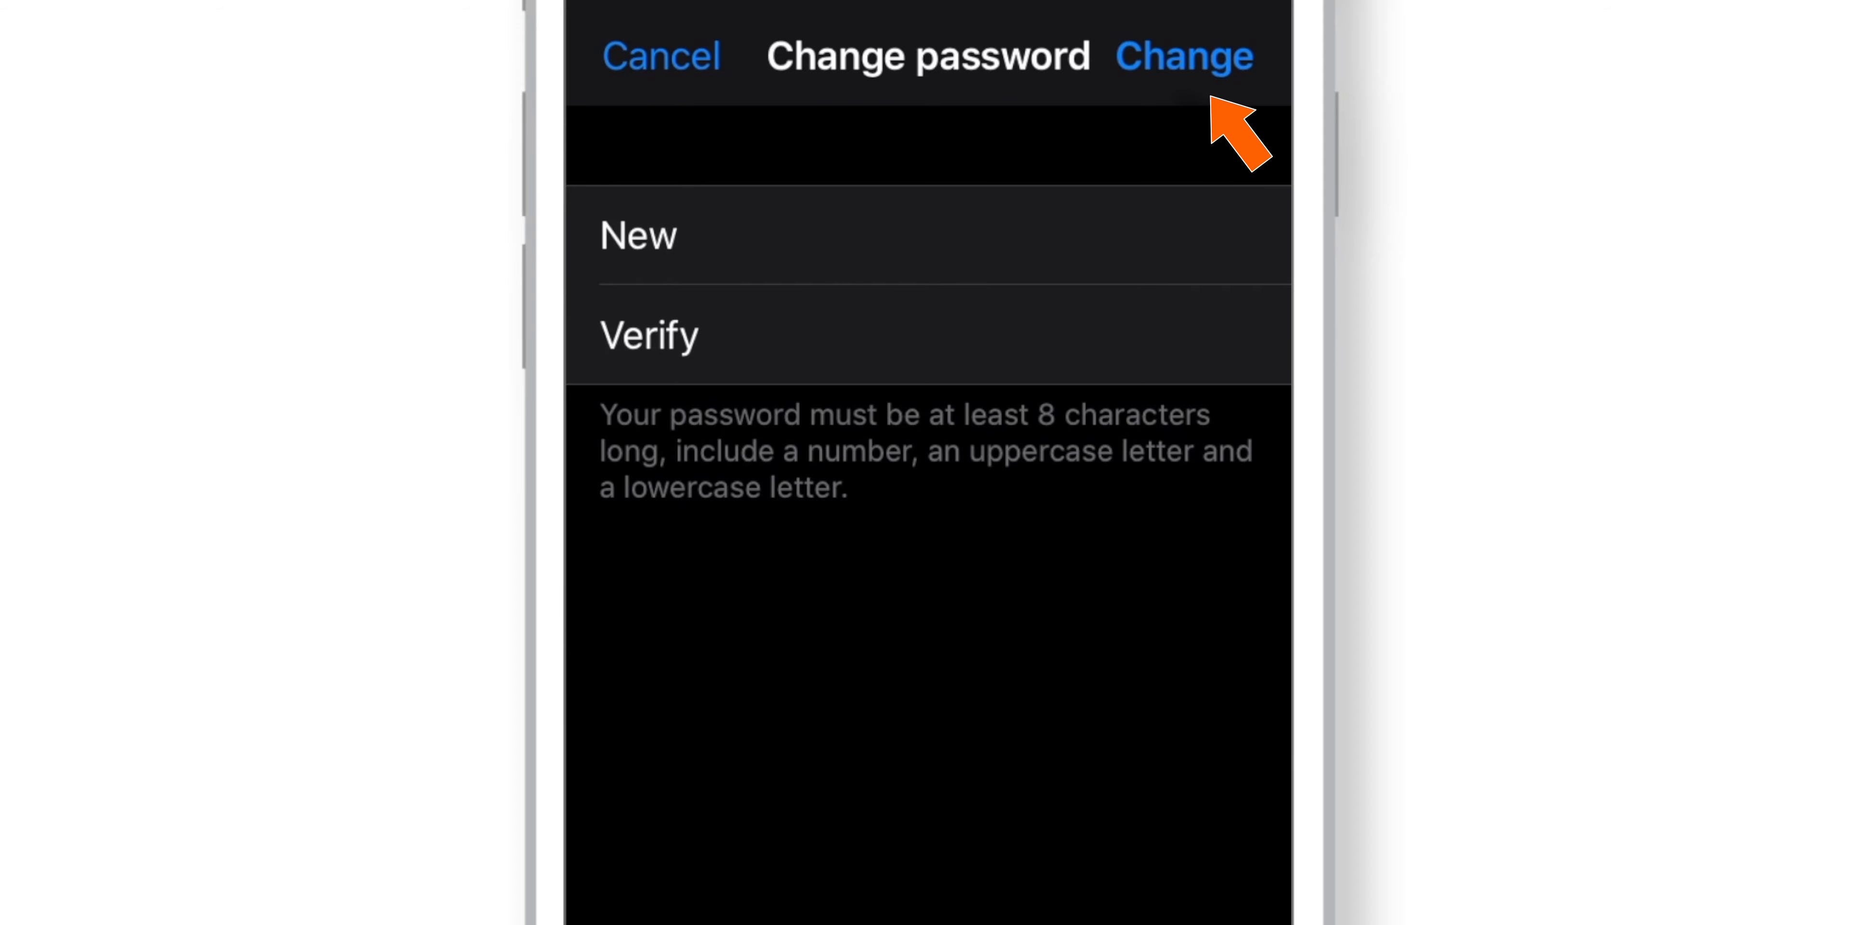
Submit the new password with Change and confirm Sign Out Other Devices
{"action": "left_click", "coordinate": [1184, 56]}
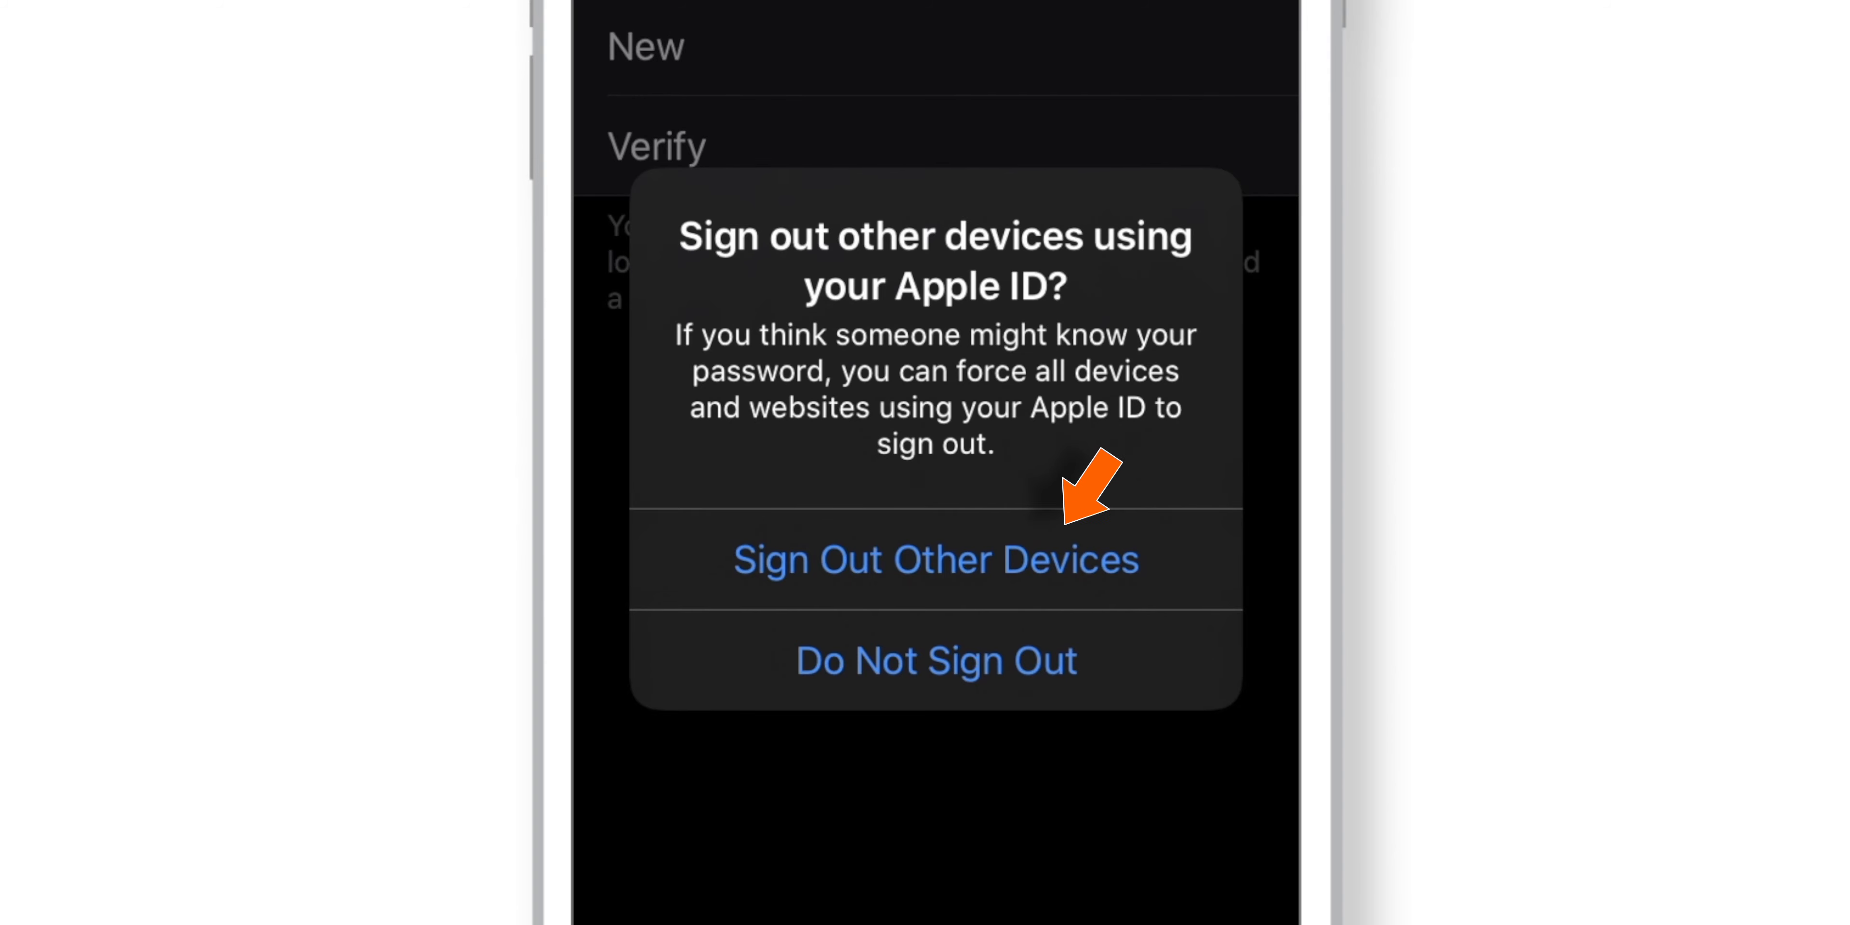
{"action": "left_click", "coordinate": [936, 558]}
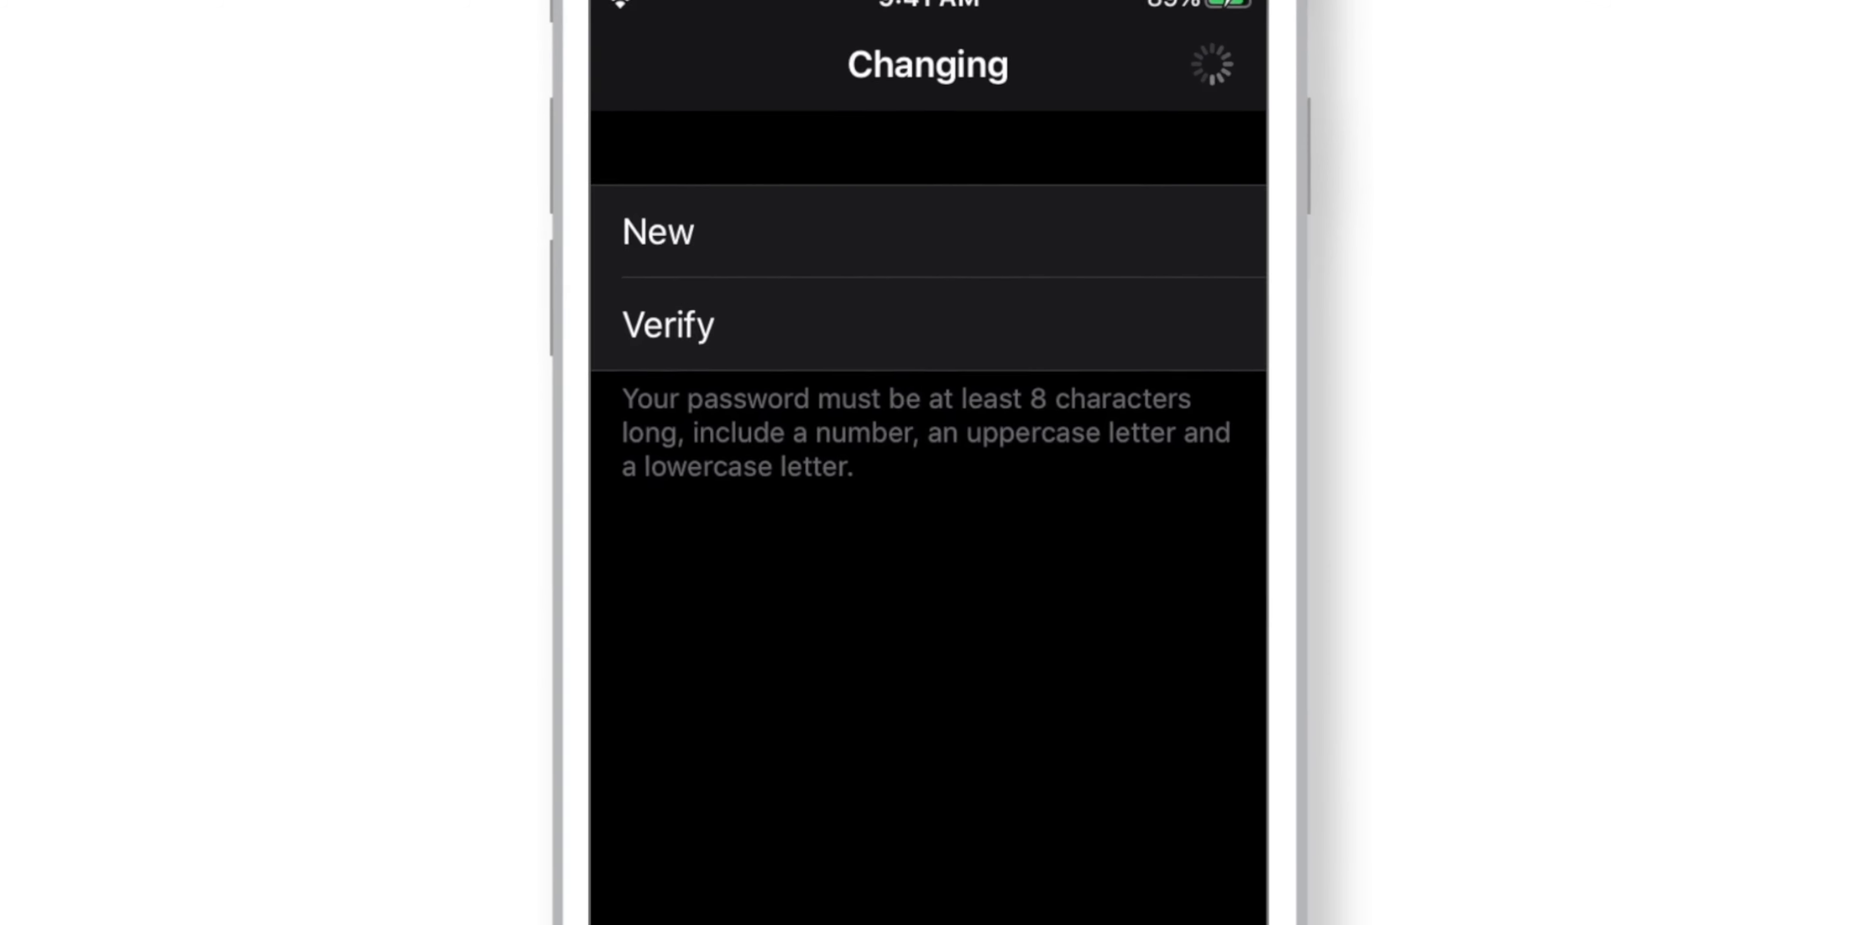